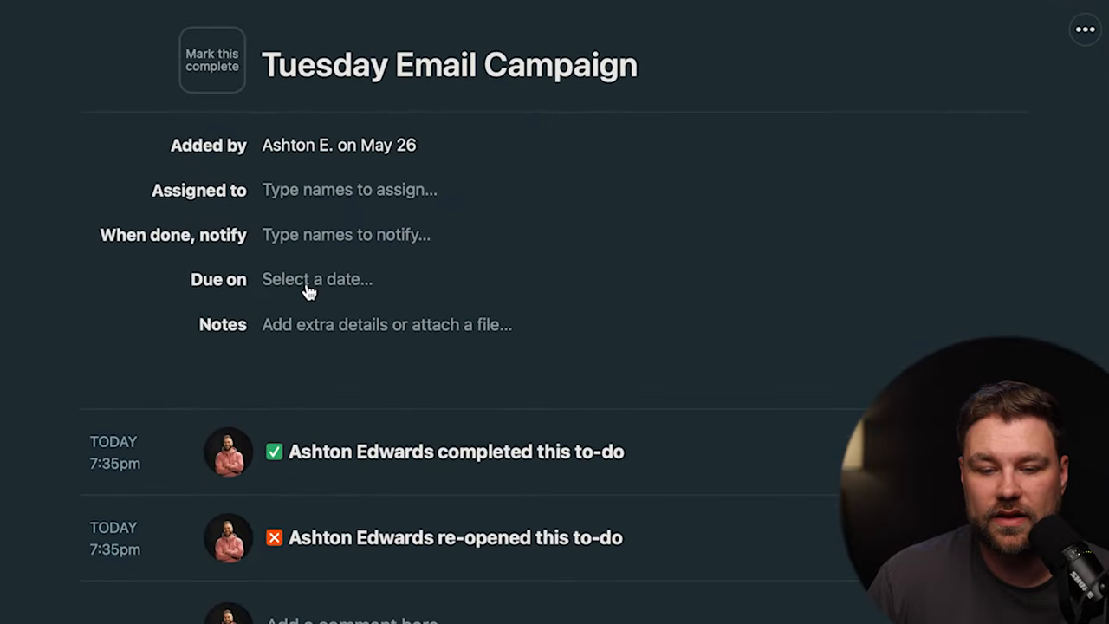
# Set the due date to Tue, May 31 repeating every week, forever
pyautogui.click(316, 279)
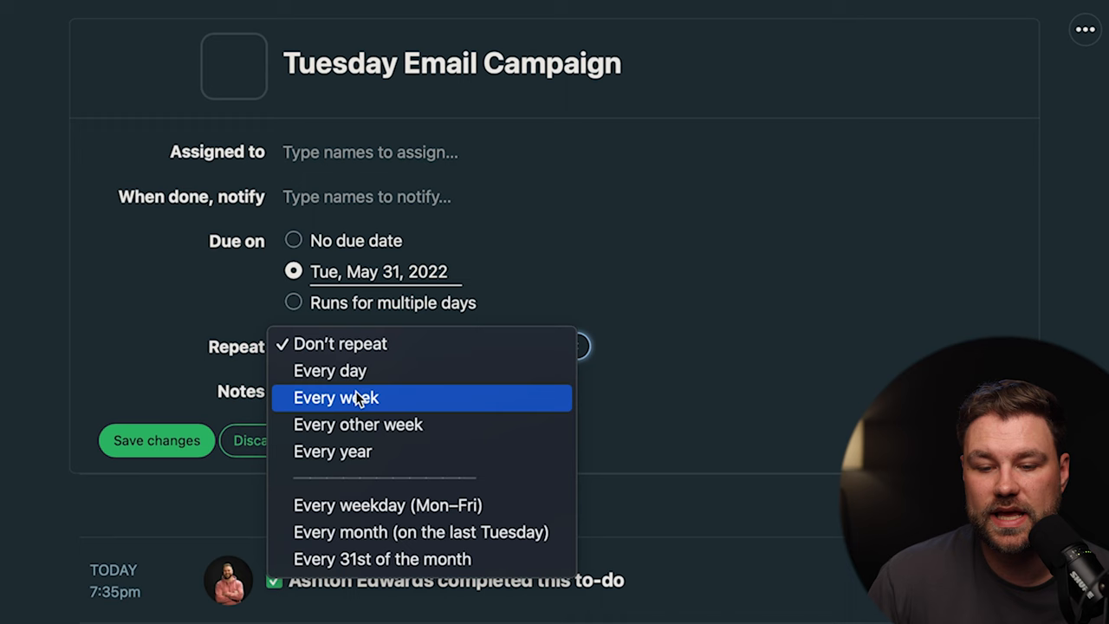
pyautogui.click(336, 397)
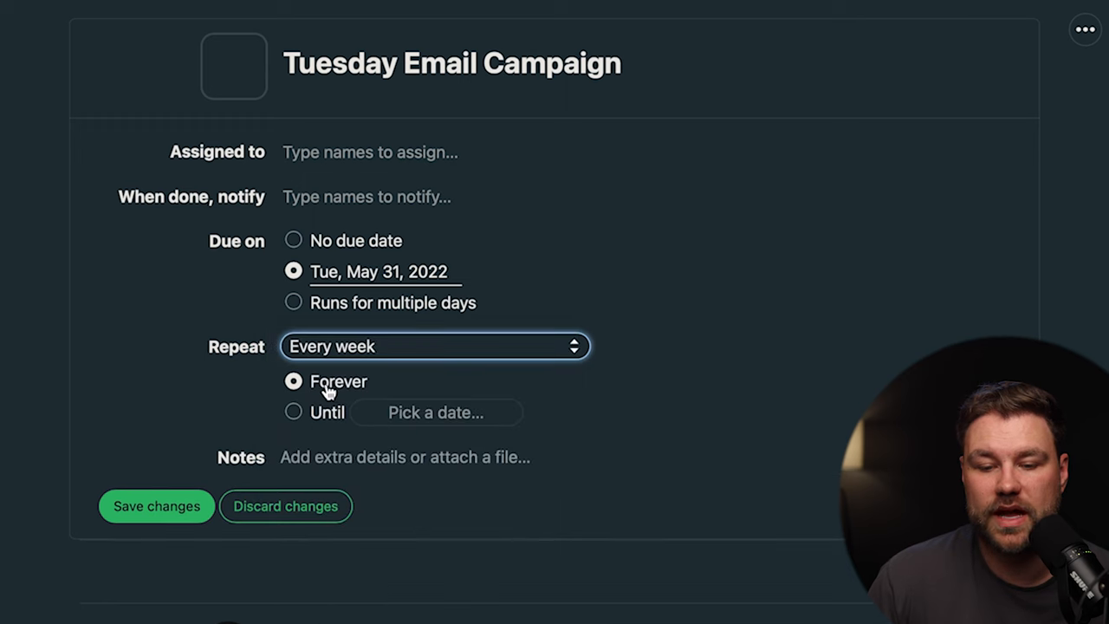
# Save the repeat, then complete Tuesday Email Campaign so a Tue, Jun 7 copy appears
pyautogui.click(156, 506)
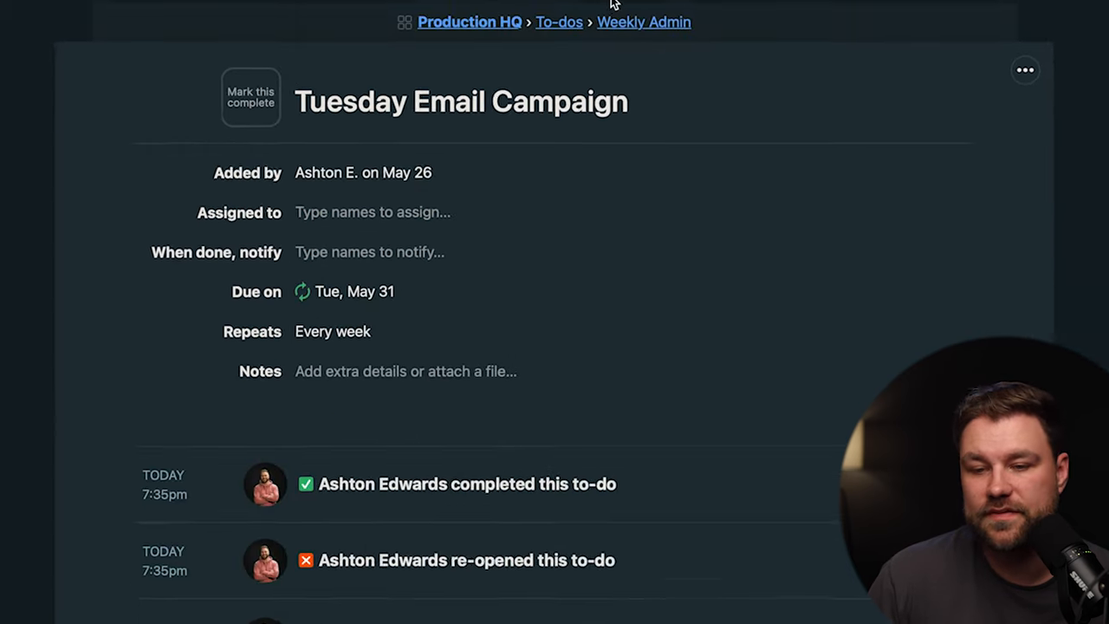
pyautogui.click(559, 23)
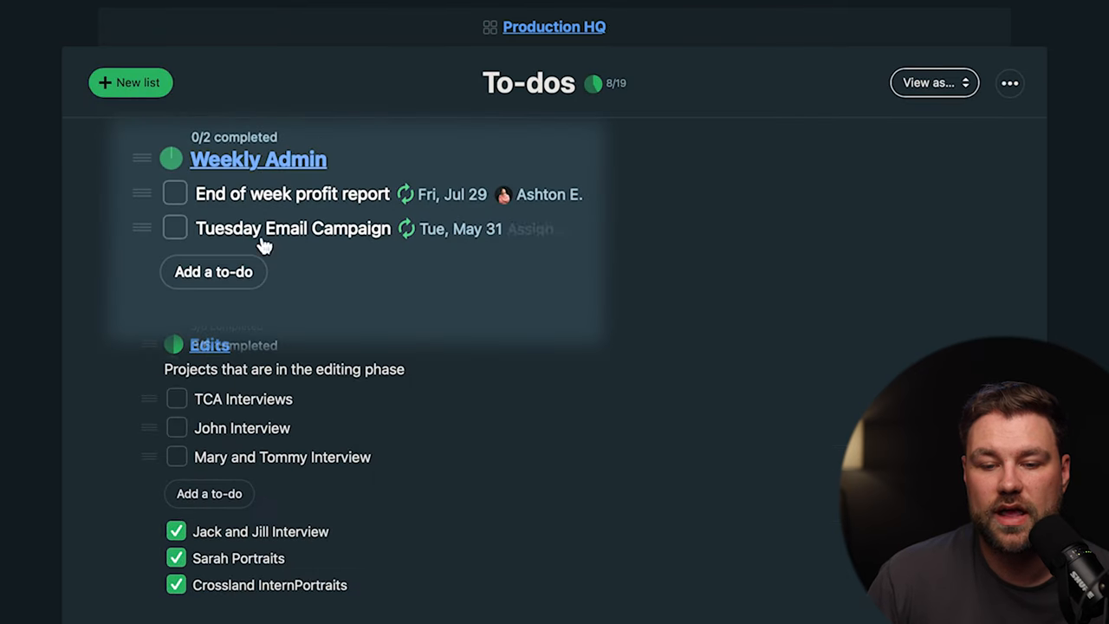
pyautogui.click(175, 229)
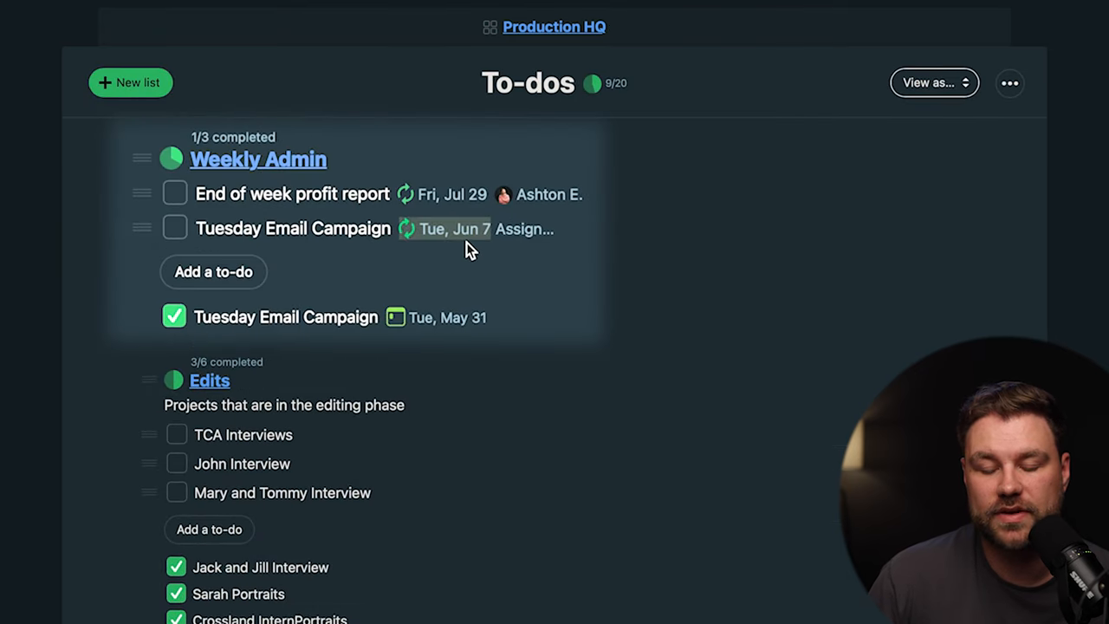
pyautogui.scroll(-3)
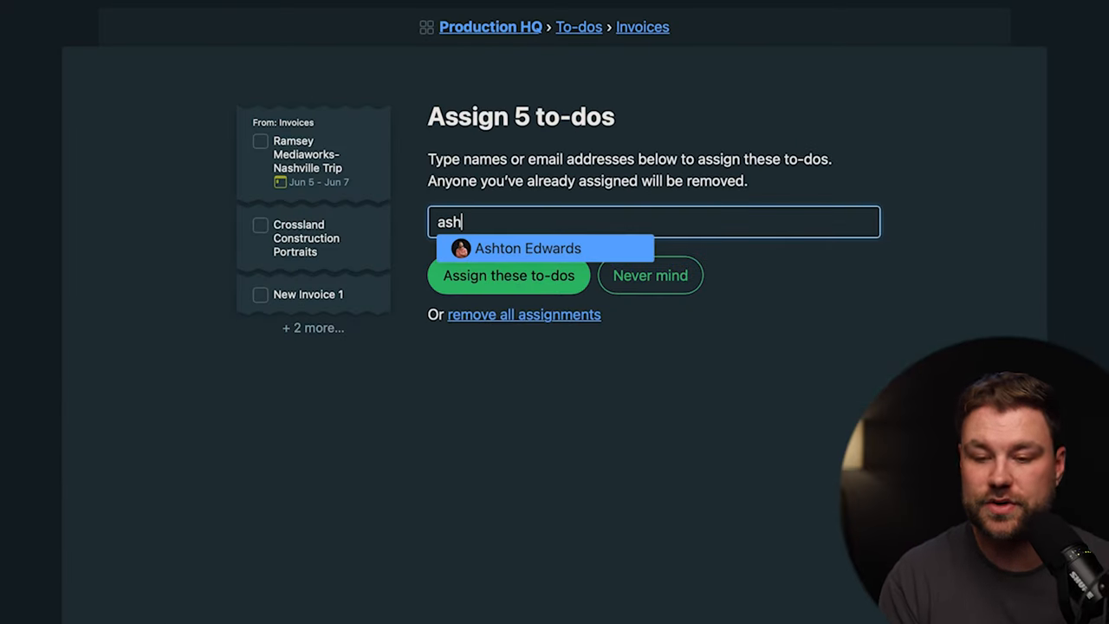
pyautogui.click(525, 250)
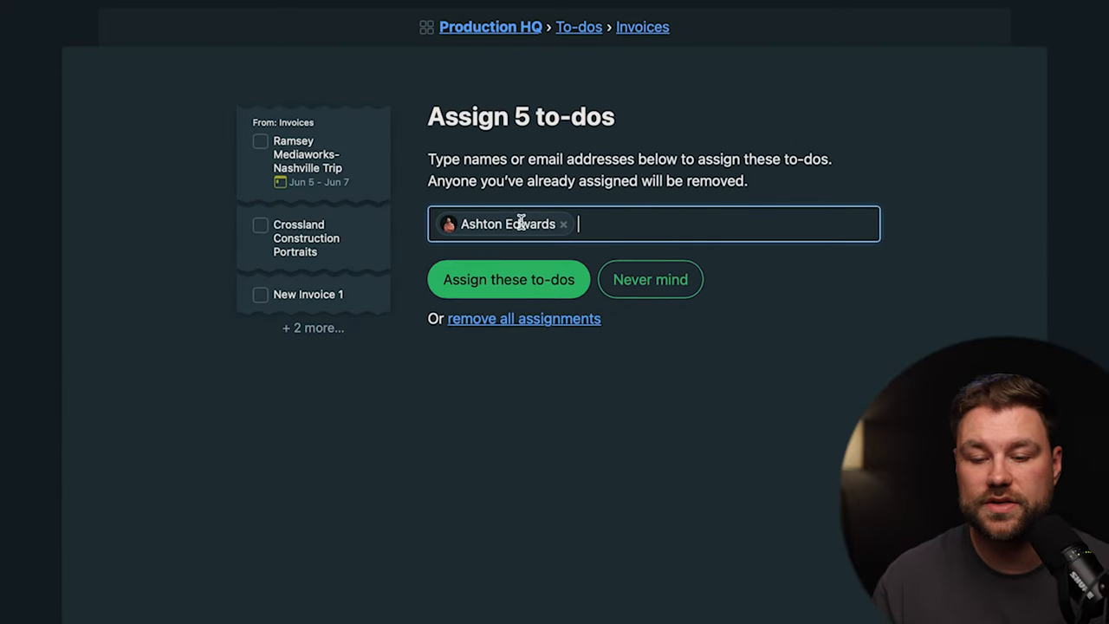
pyautogui.moveTo(575, 324)
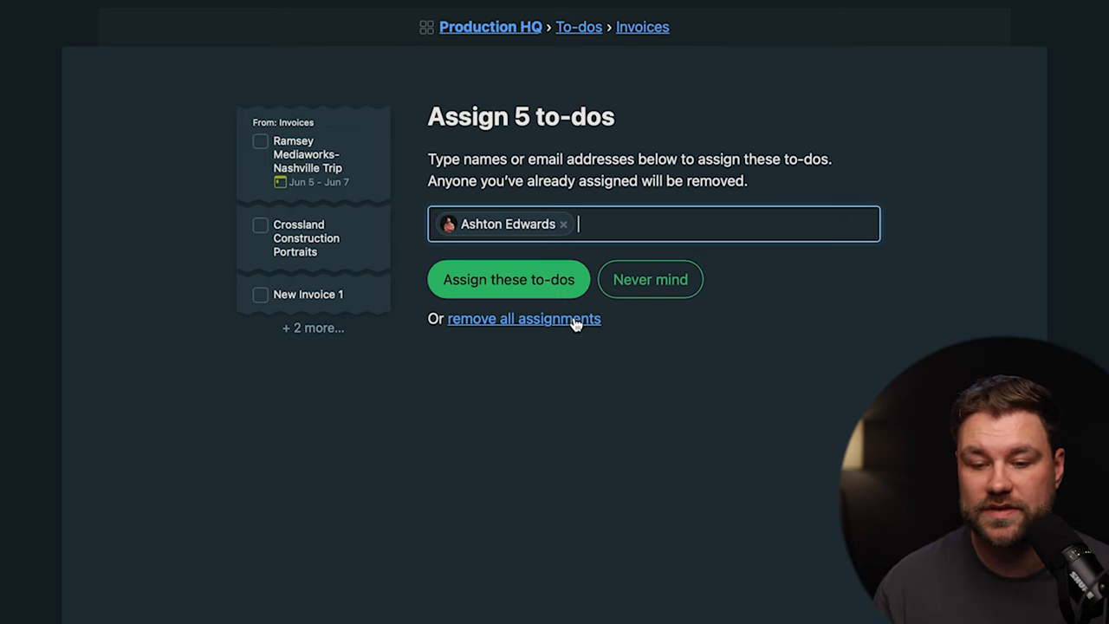
pyautogui.moveTo(527, 283)
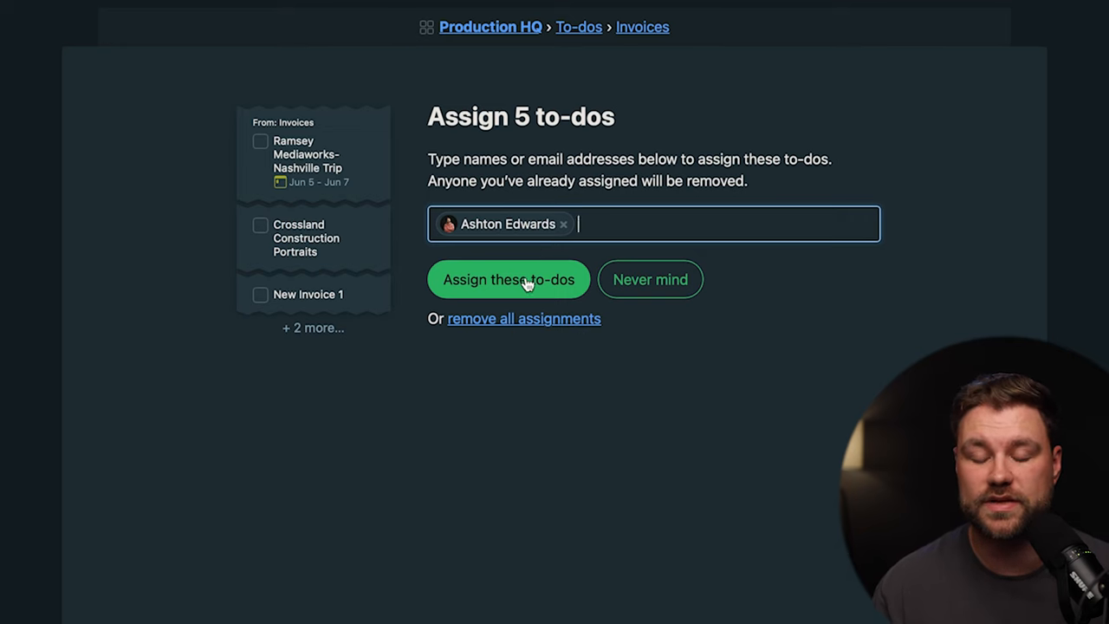